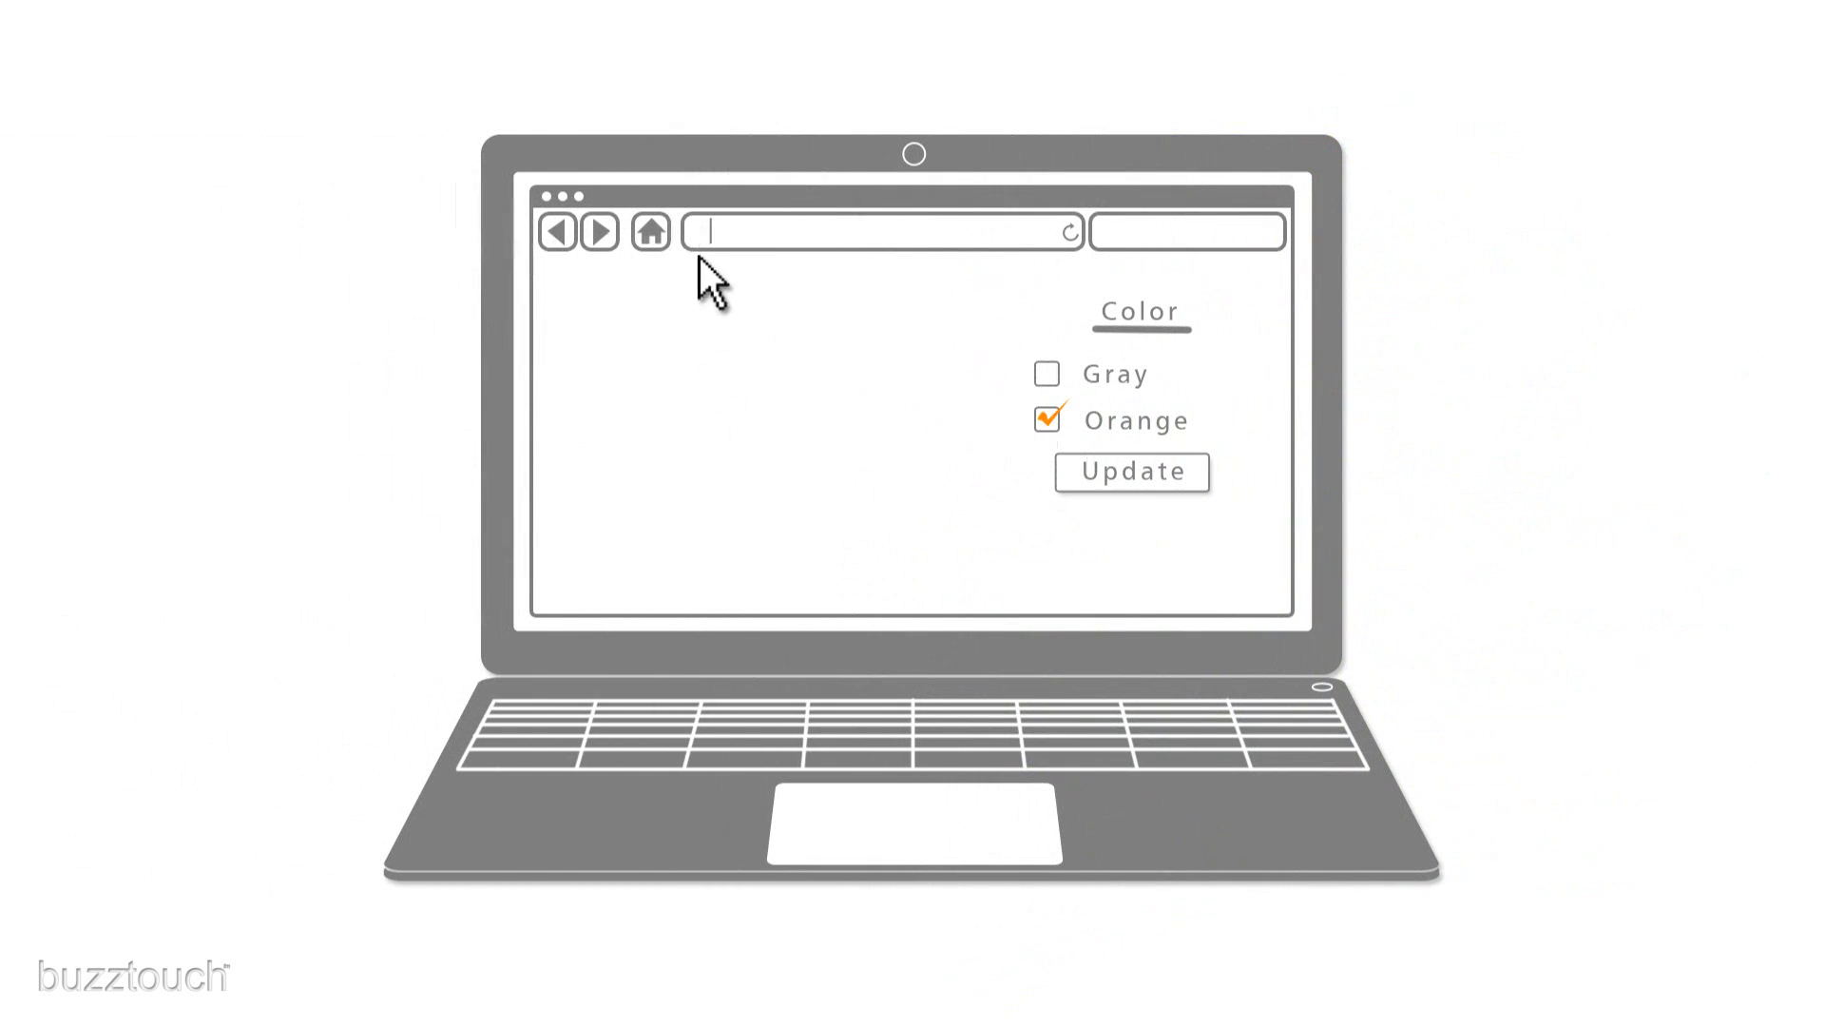
{"action": "type", "text": "www.buzztouch.com"}
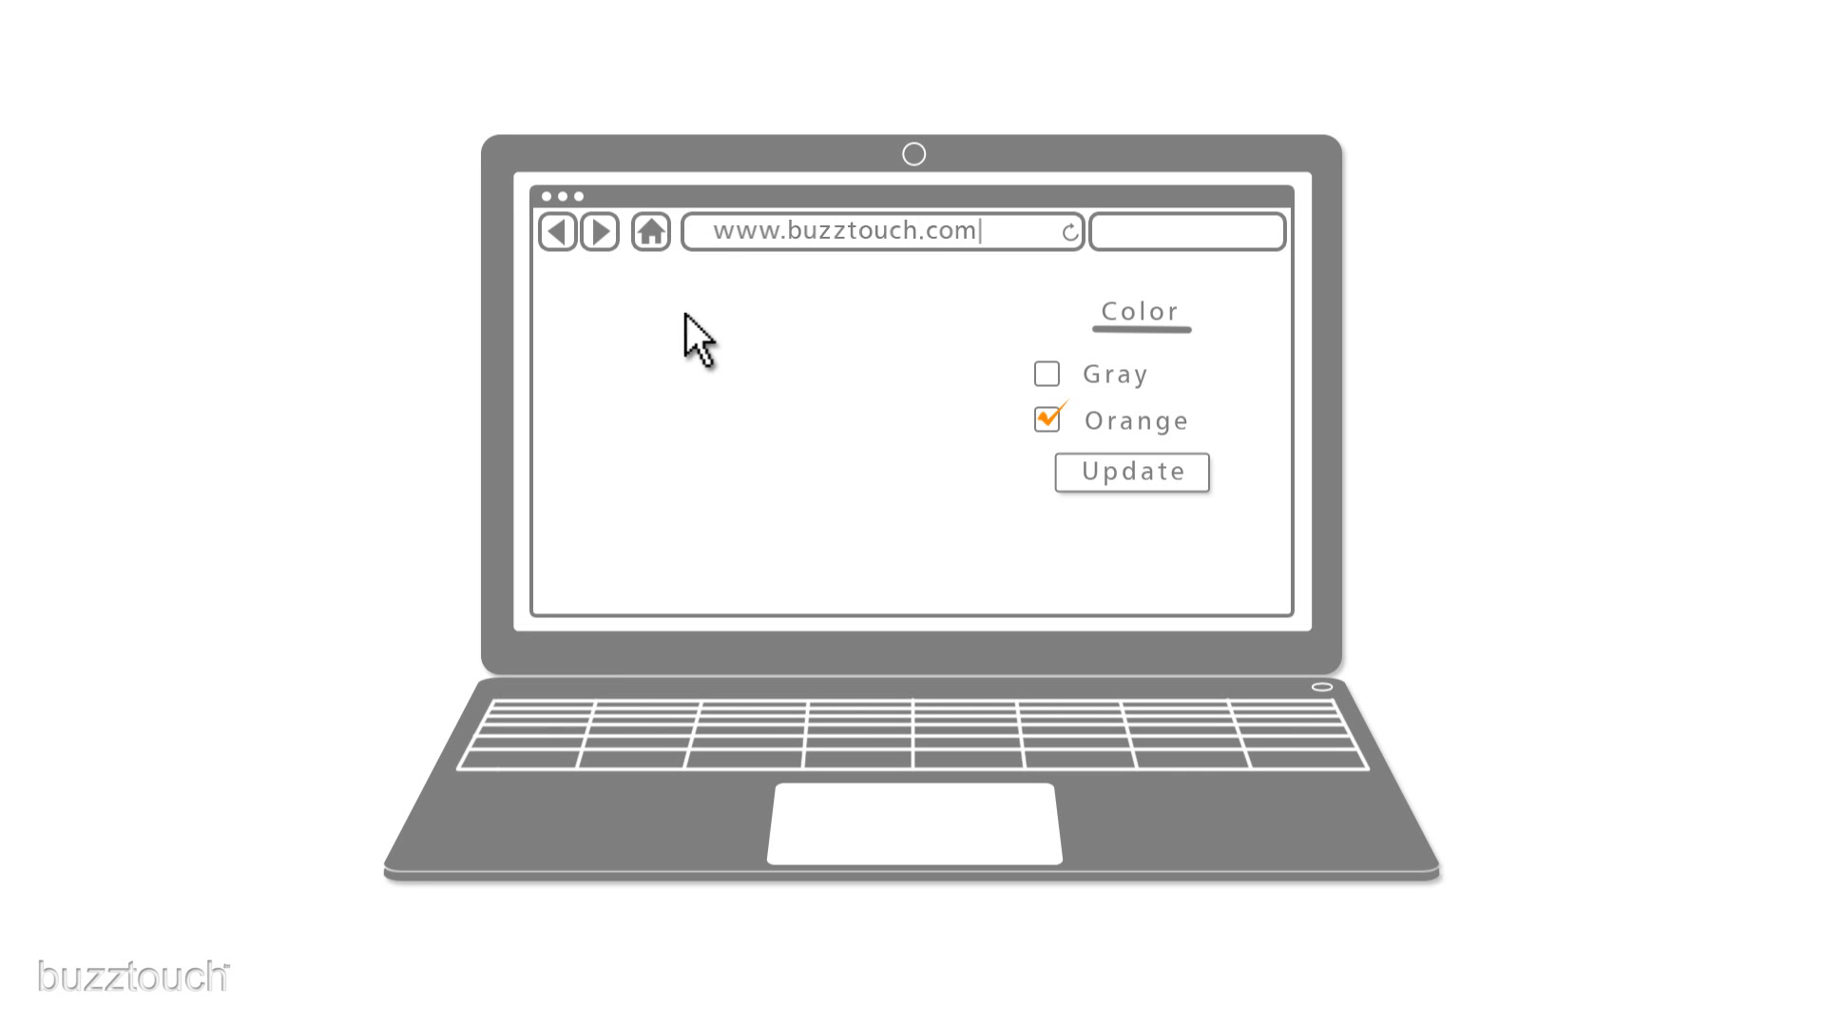
{"action": "type", "text": "www.mysite"}
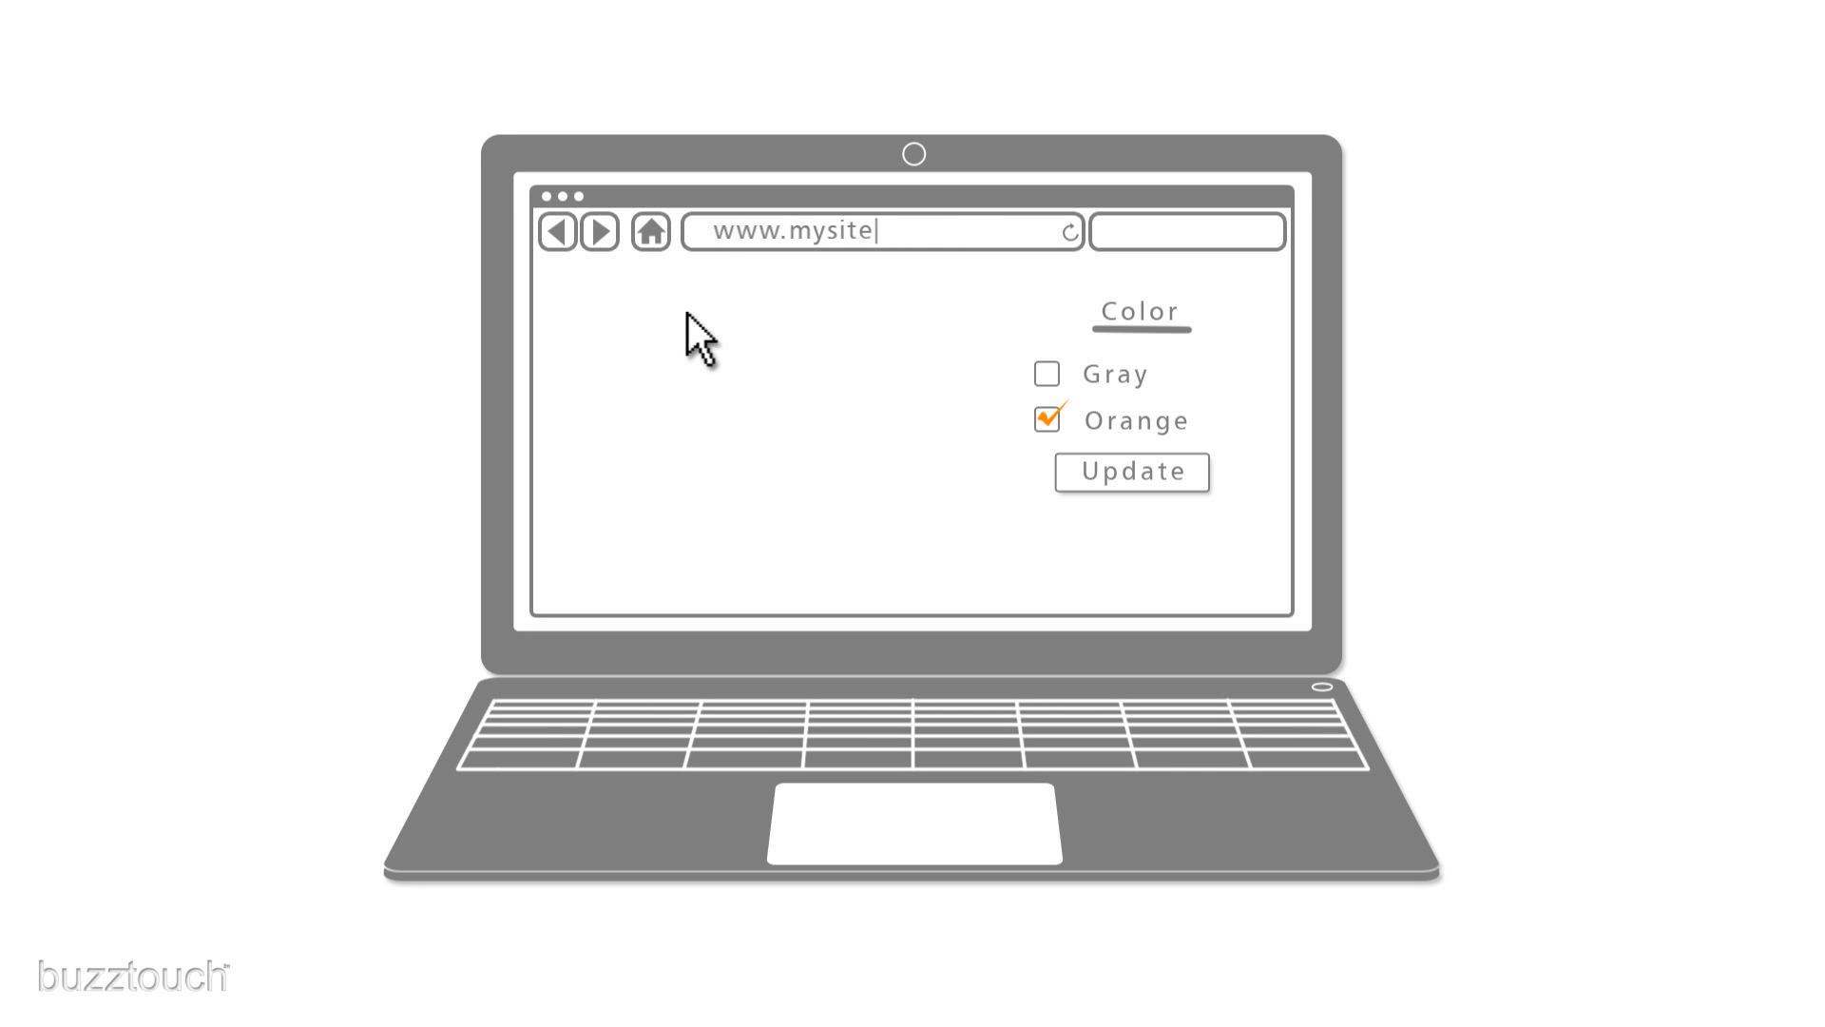